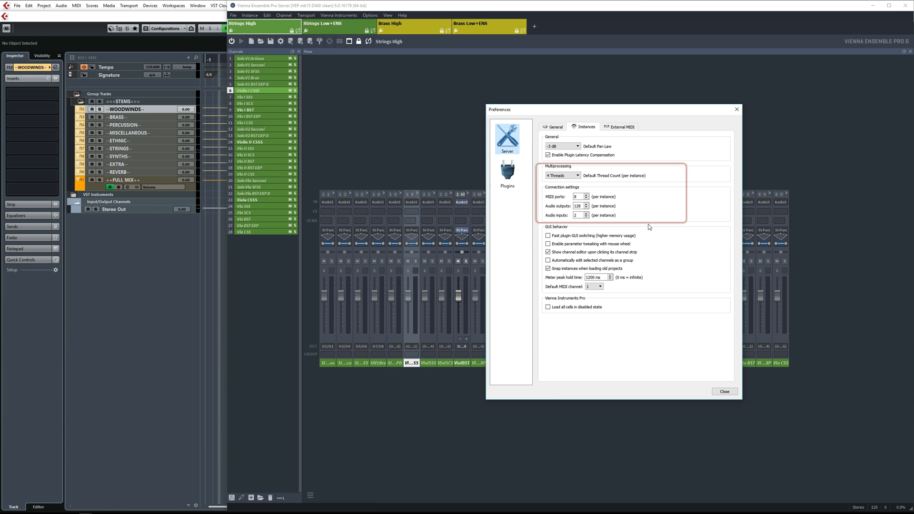
Close the Instances preferences and return to the Strings High mixer
click(724, 391)
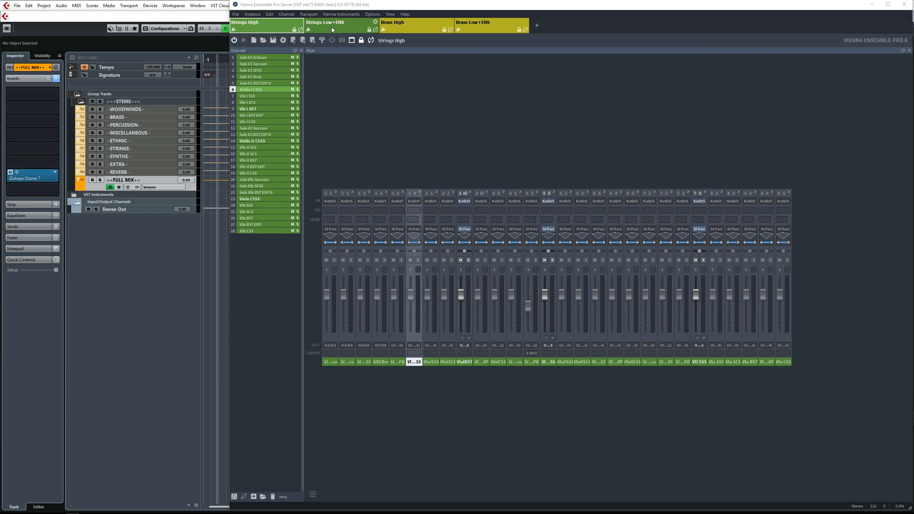
click(331, 22)
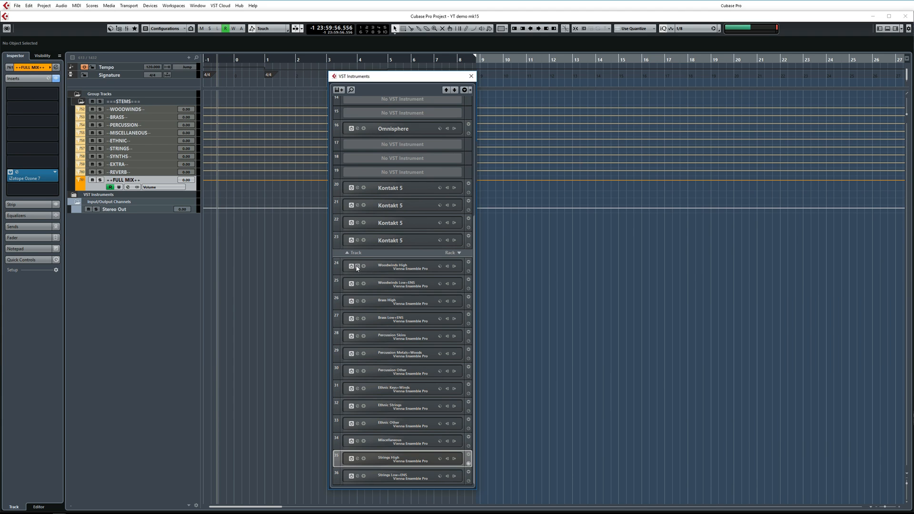
Show the Strings High VEP plug-in window connected to its localhost server instance
click(355, 471)
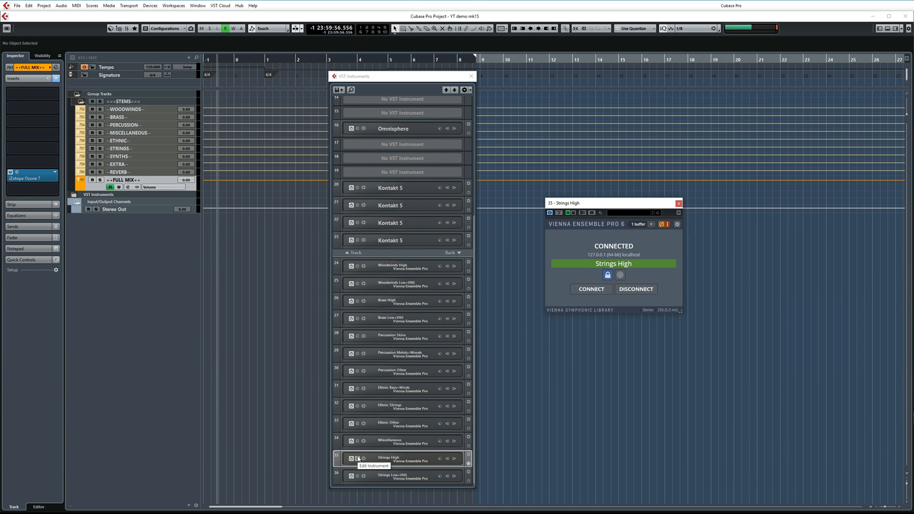
mouse_move(696, 260)
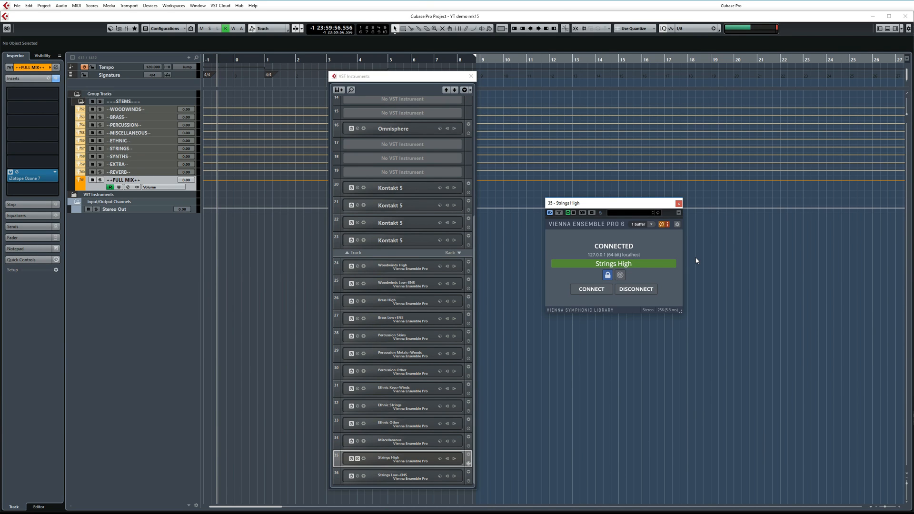
click(641, 224)
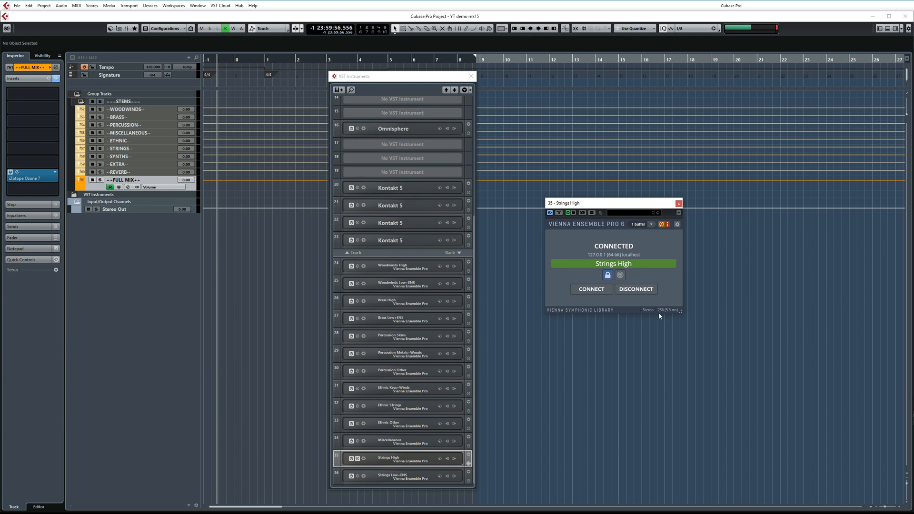
mouse_move(696, 260)
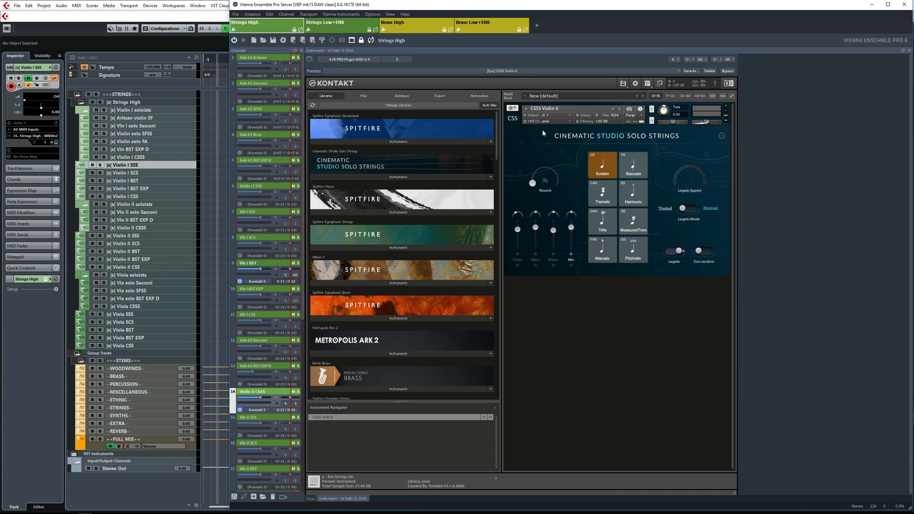
mouse_move(546, 129)
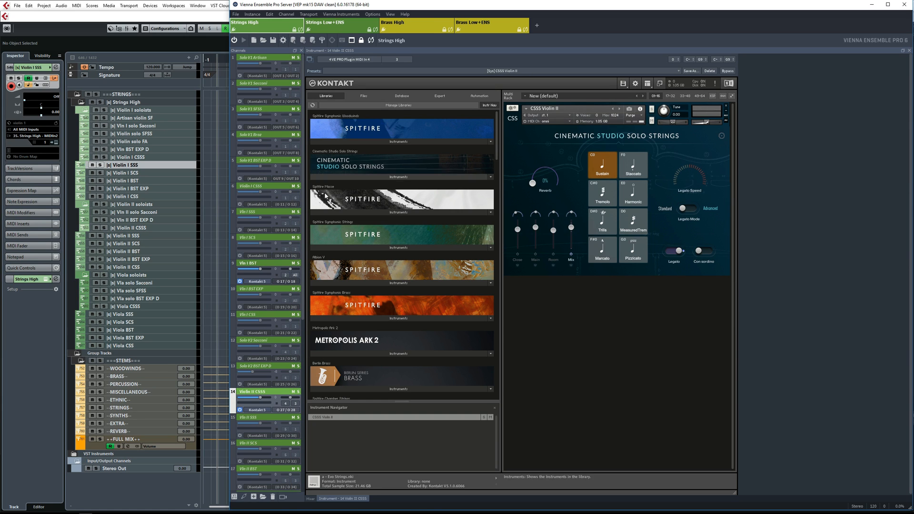
Select channel 9 Vln I BST to show its Kontakt Violins I legato multi
click(266, 264)
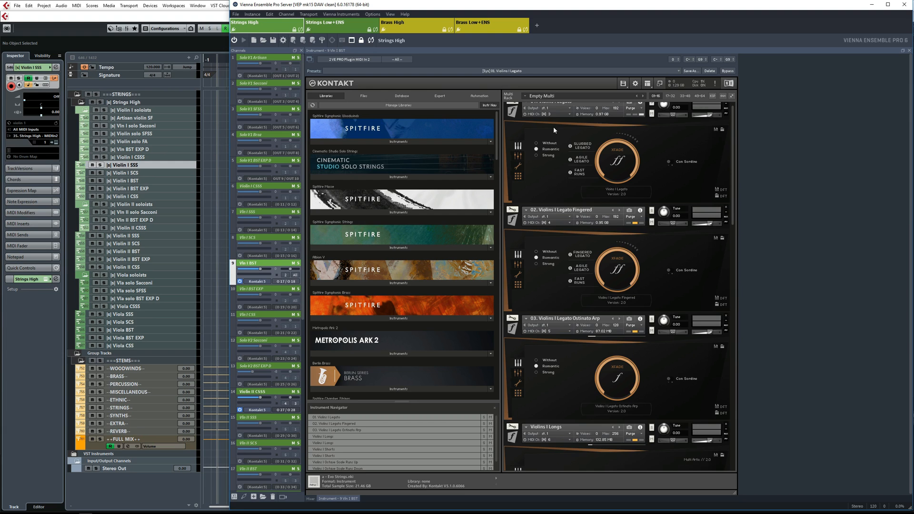
scroll(down, 3)
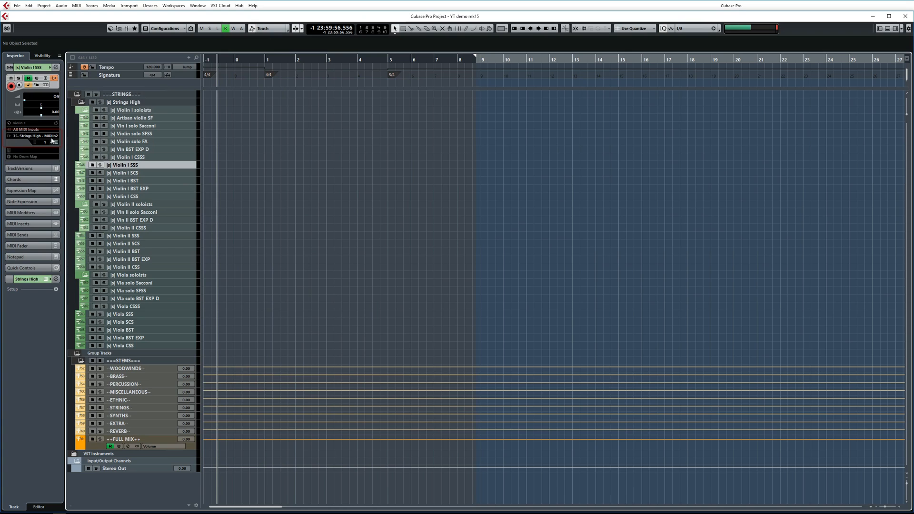
Check the track's MIDI output port and channel in the Inspector
click(31, 139)
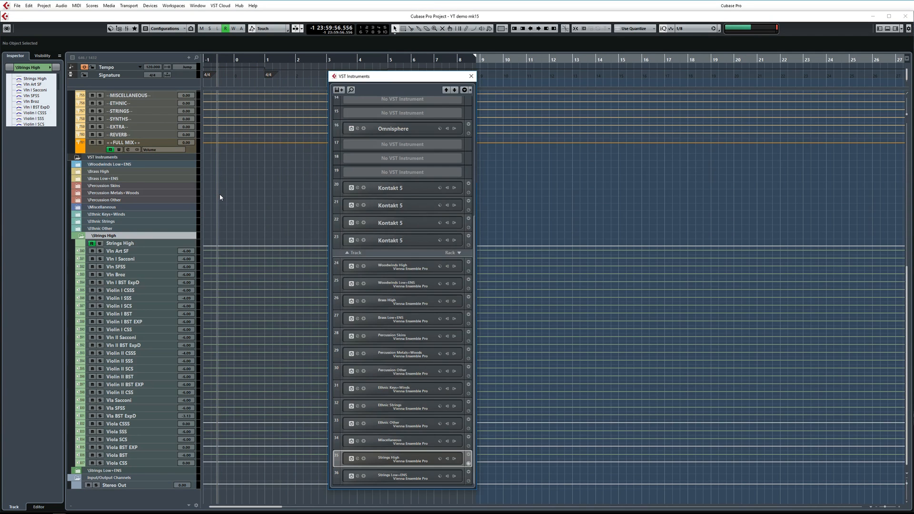
mouse_move(455, 459)
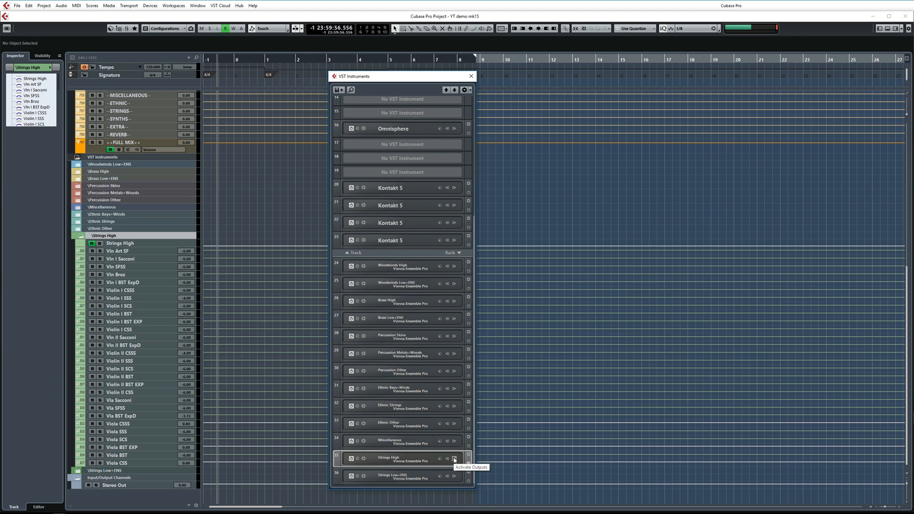
Activate audio output Out 57/58 on the Strings High rack instrument
click(454, 460)
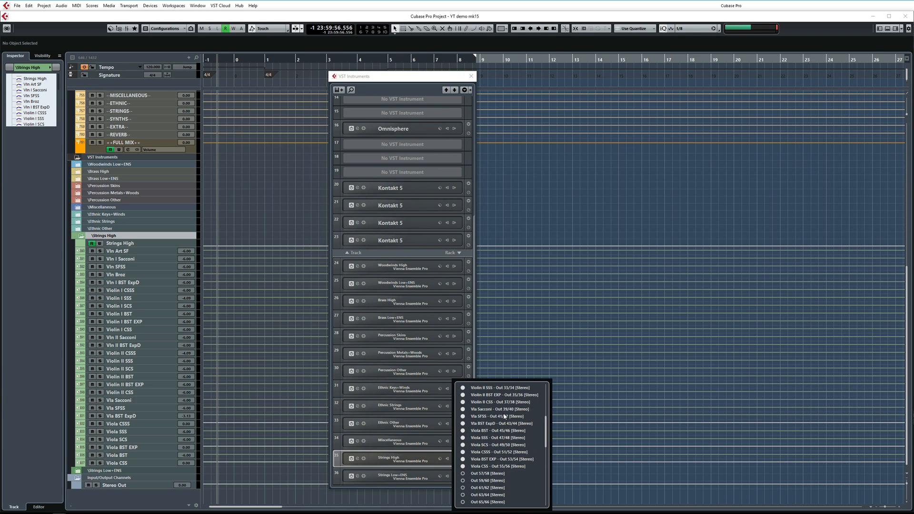
scroll(down, 3)
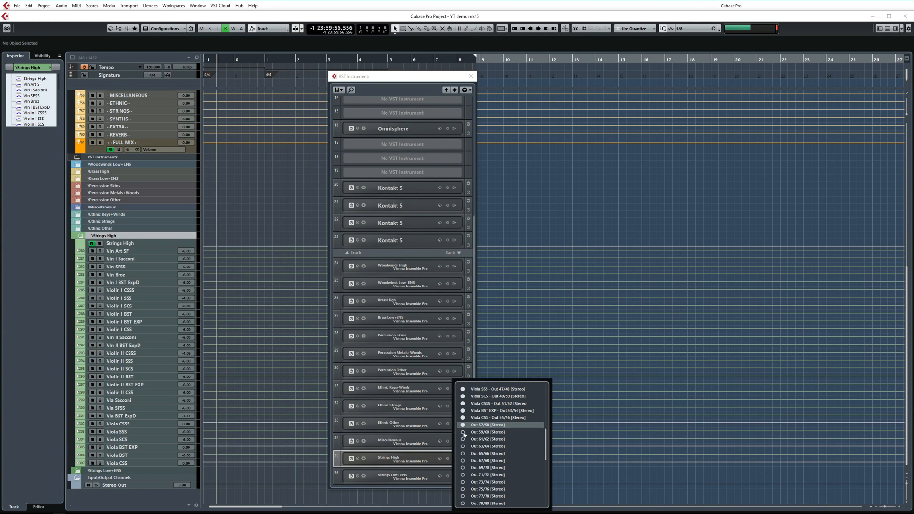
click(487, 424)
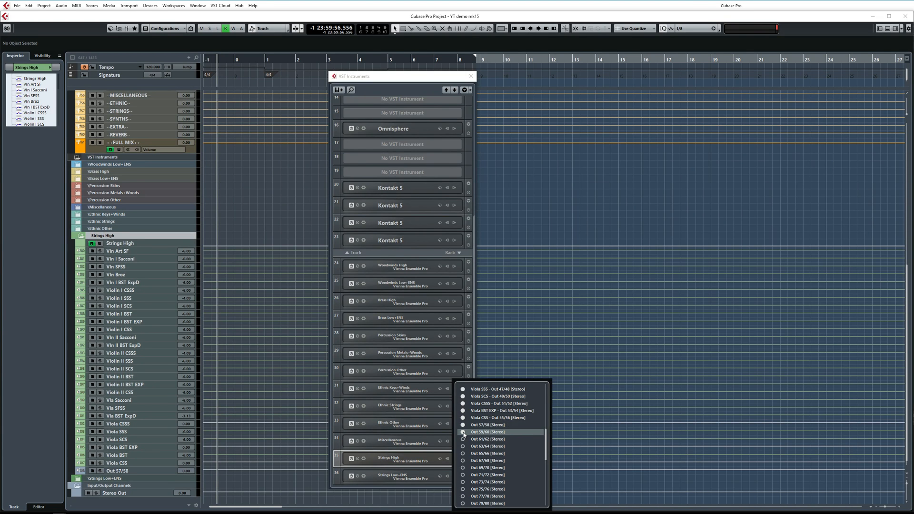
click(483, 431)
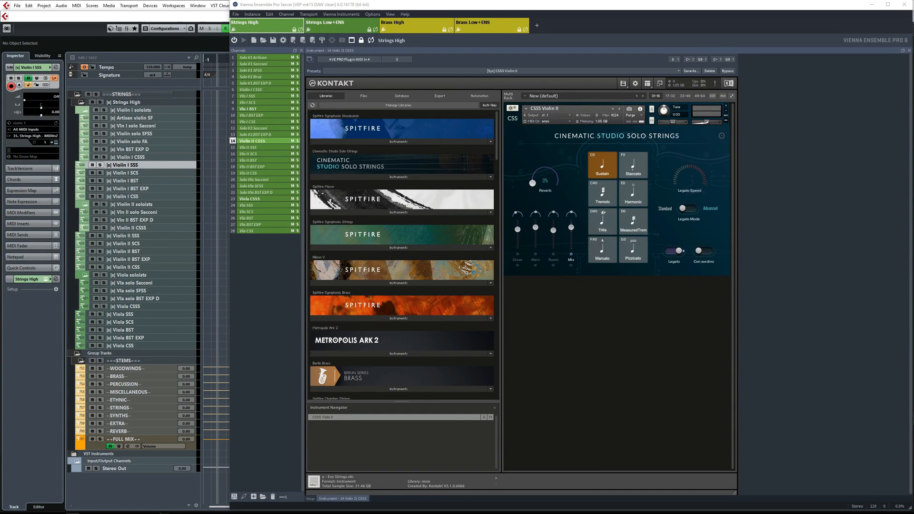
Return to the Strings High mixer and show the View menu with Automation Mapping (F5)
right_click(253, 141)
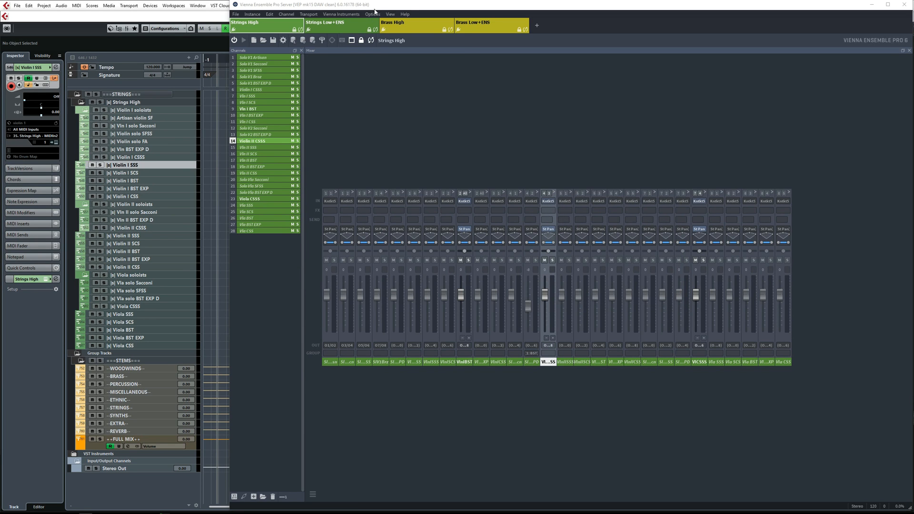
click(391, 14)
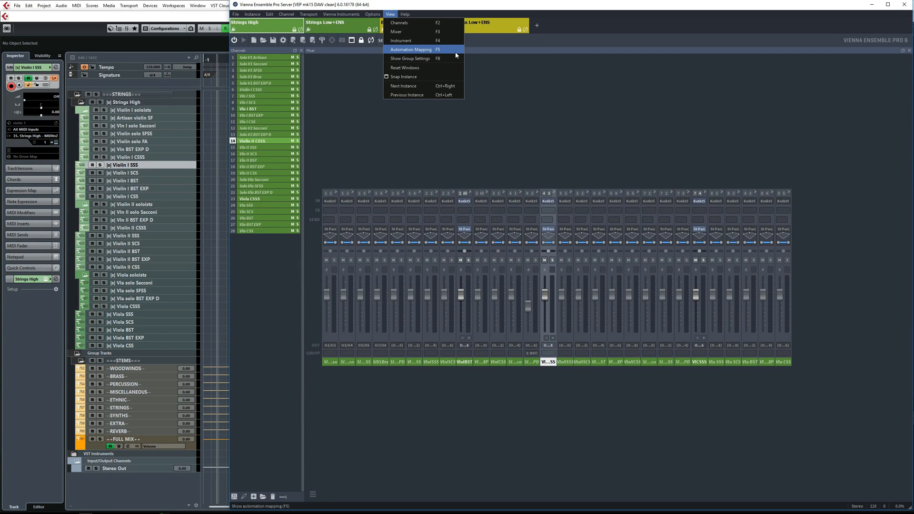